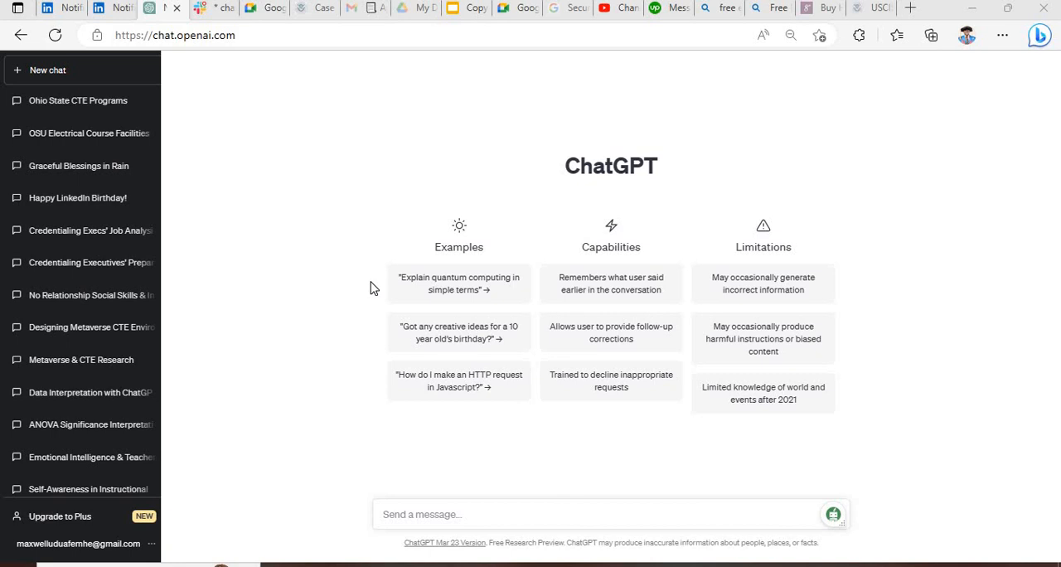
pyautogui.moveTo(190, 62)
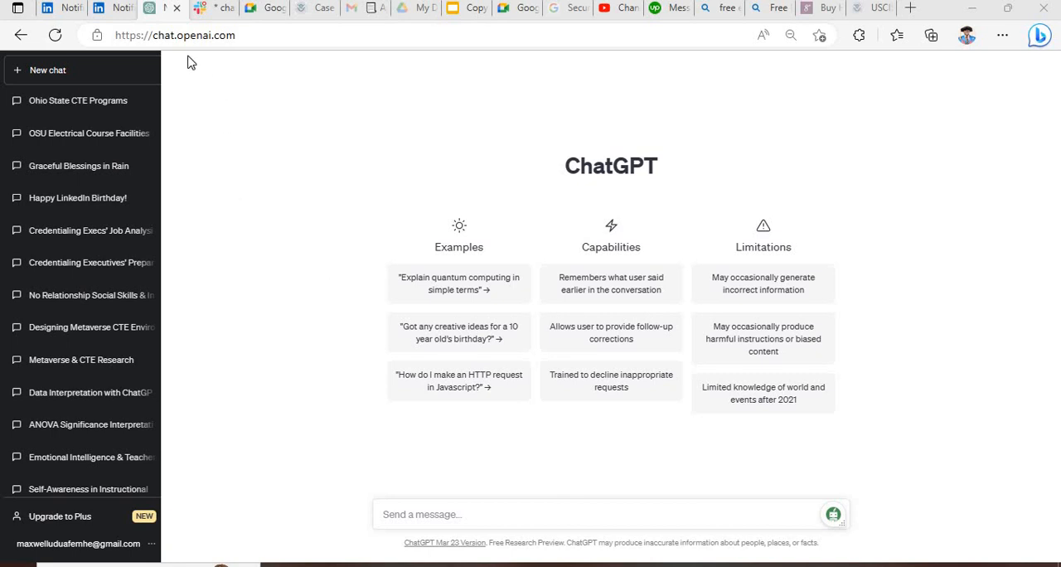
pyautogui.moveTo(352, 217)
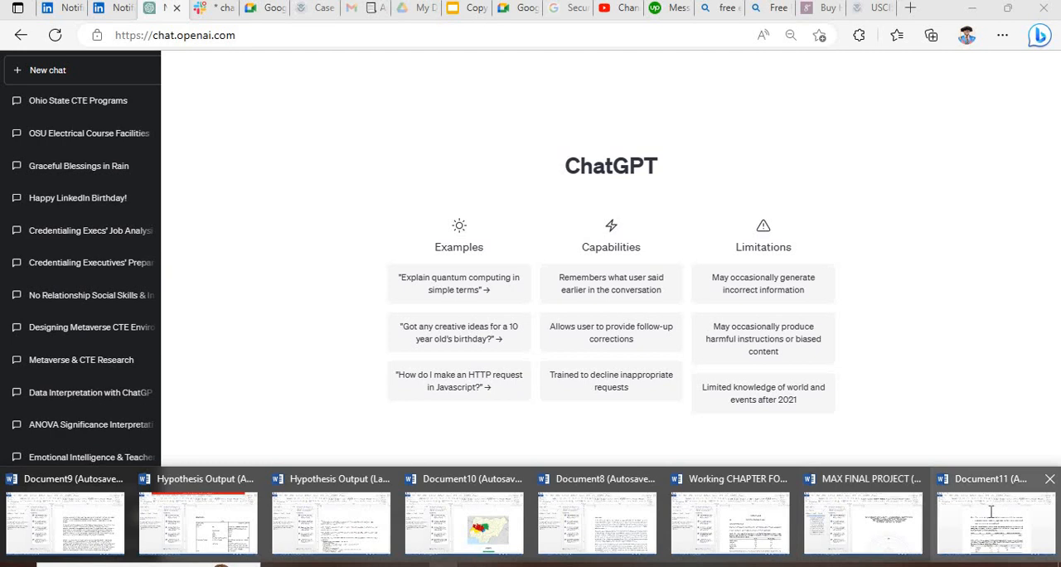
# Open Document11 and replace 'empathy' with 'social skills' in Table 4.10b's title.
pyautogui.click(994, 479)
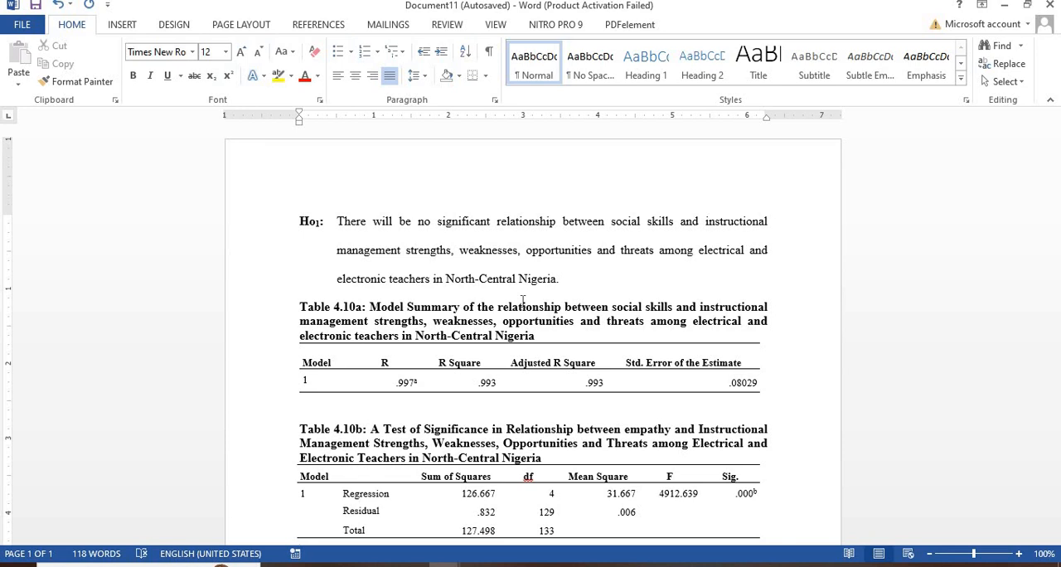
pyautogui.moveTo(1027, 247)
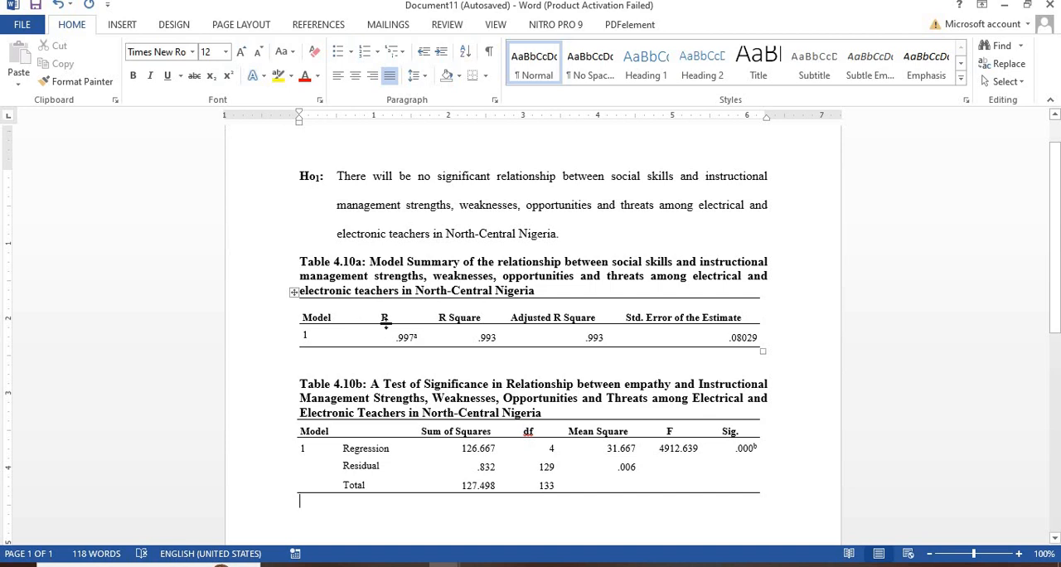
pyautogui.moveTo(545, 332)
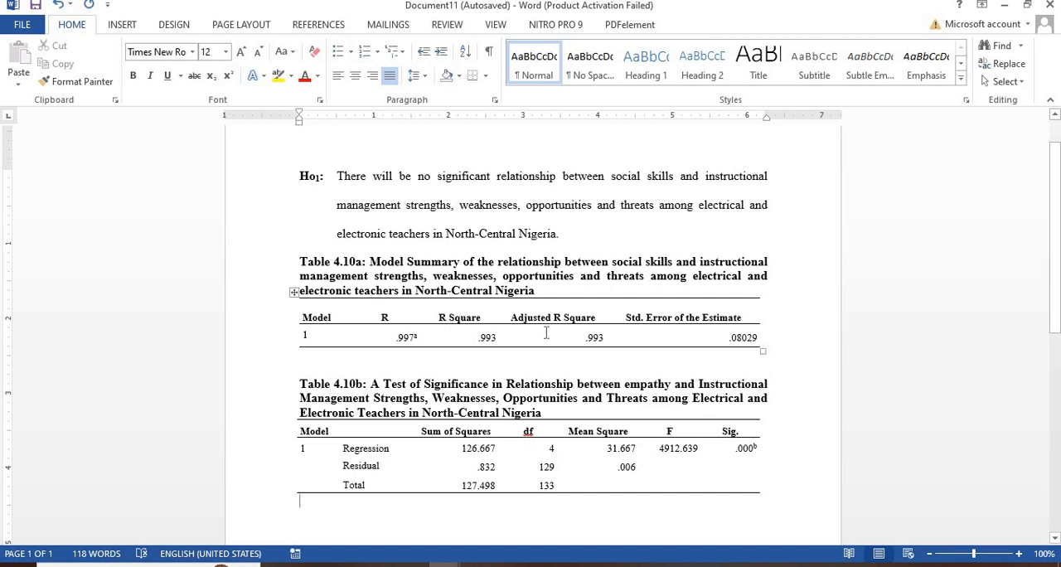
pyautogui.moveTo(719, 336)
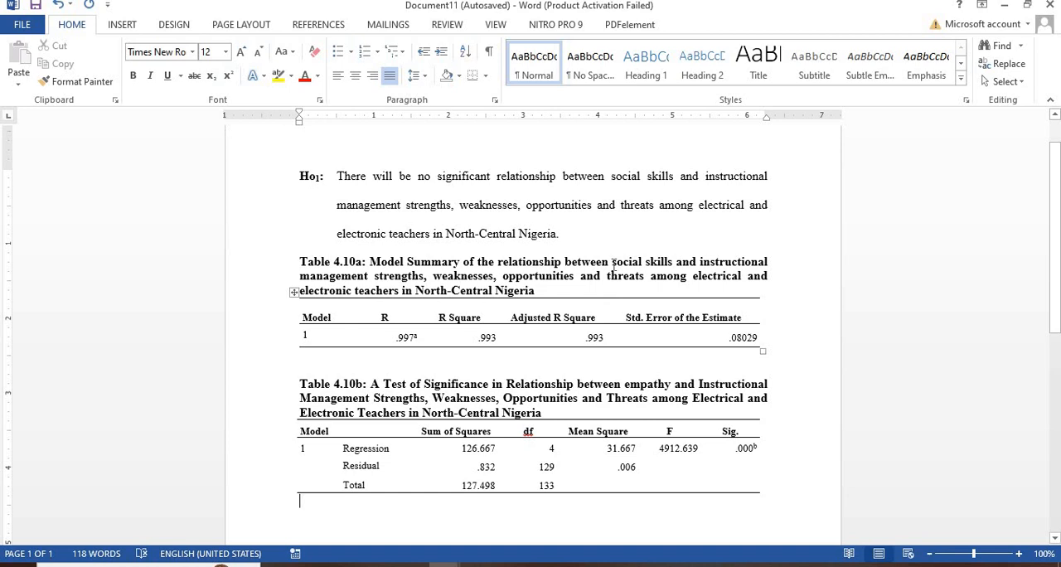
pyautogui.doubleClick(643, 261)
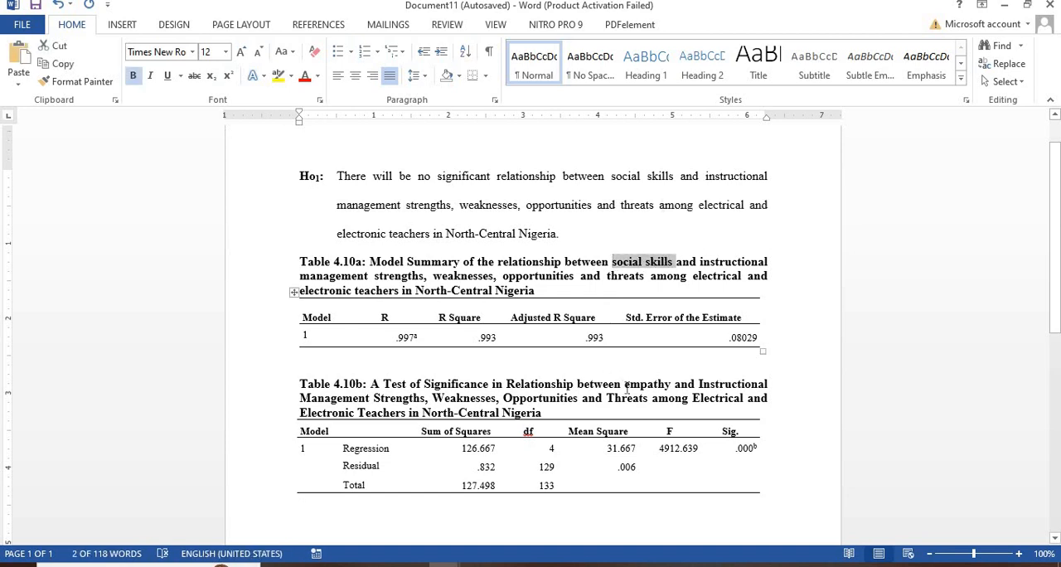
pyautogui.doubleClick(645, 384)
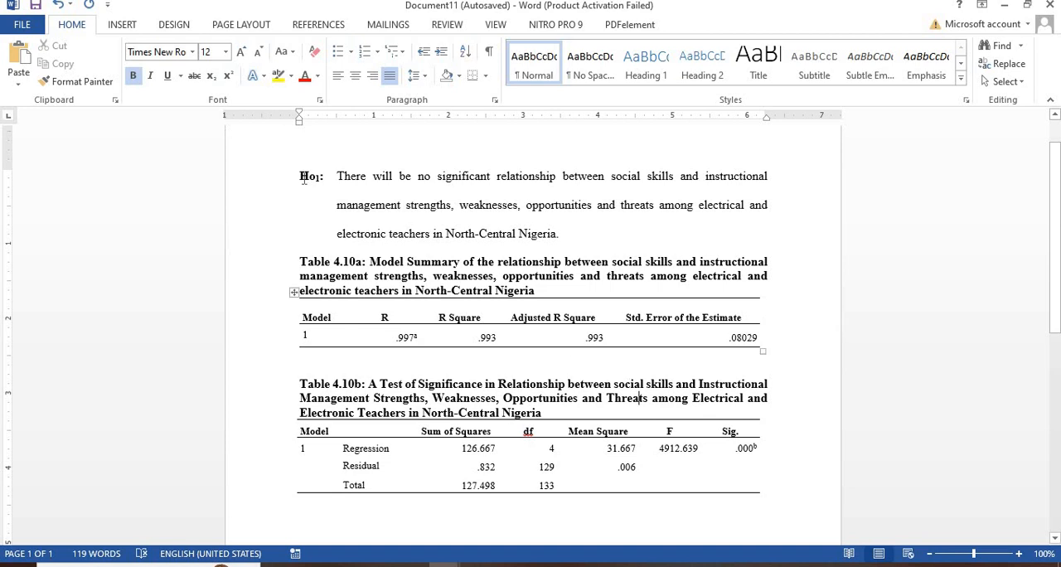
# Select and copy the Ho1 hypothesis statement from the Word document.
pyautogui.moveTo(300, 176); pyautogui.dragTo(450, 204)
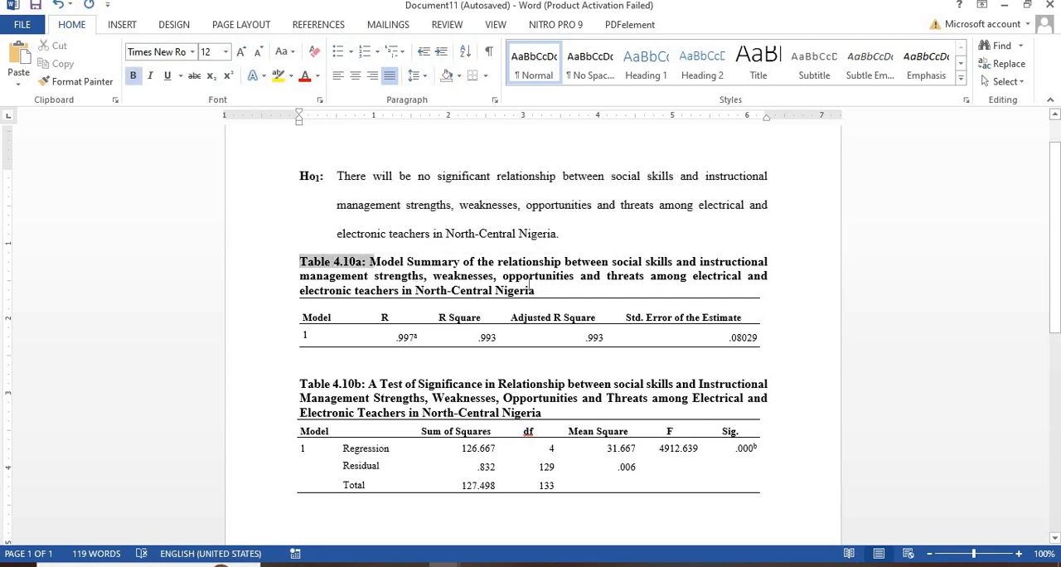
pyautogui.moveTo(299, 261); pyautogui.dragTo(537, 290)
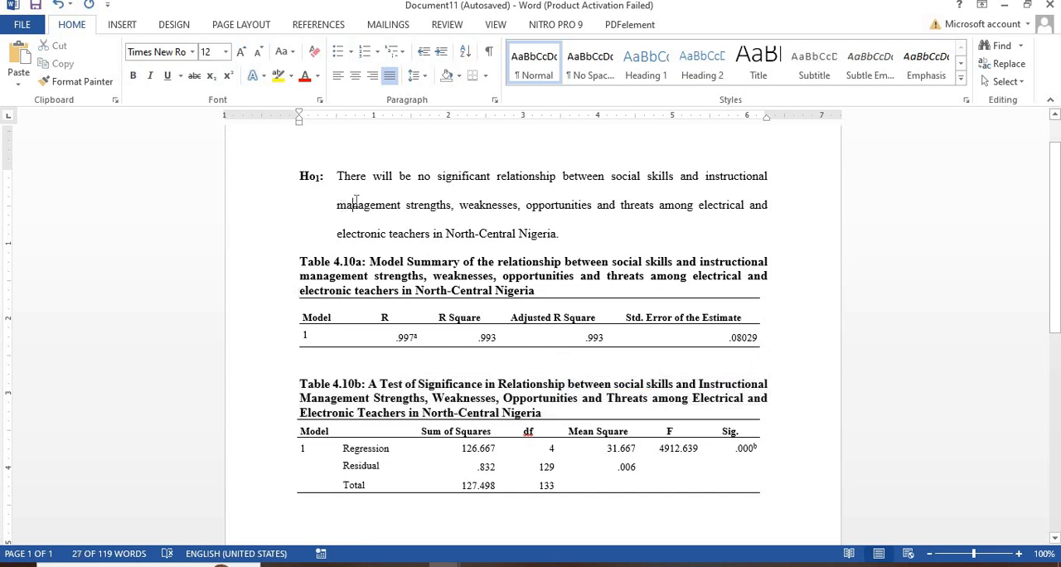
pyautogui.press('ctrl+a')
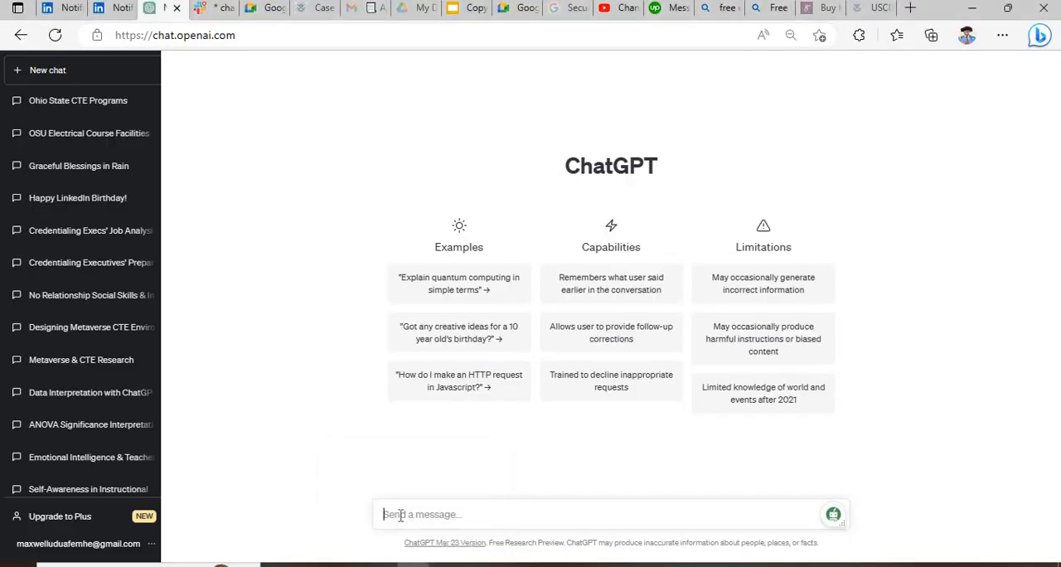
# Prompt ChatGPT: 'Like an expert research analyst write the interpretation for these result'.
pyautogui.write('L')
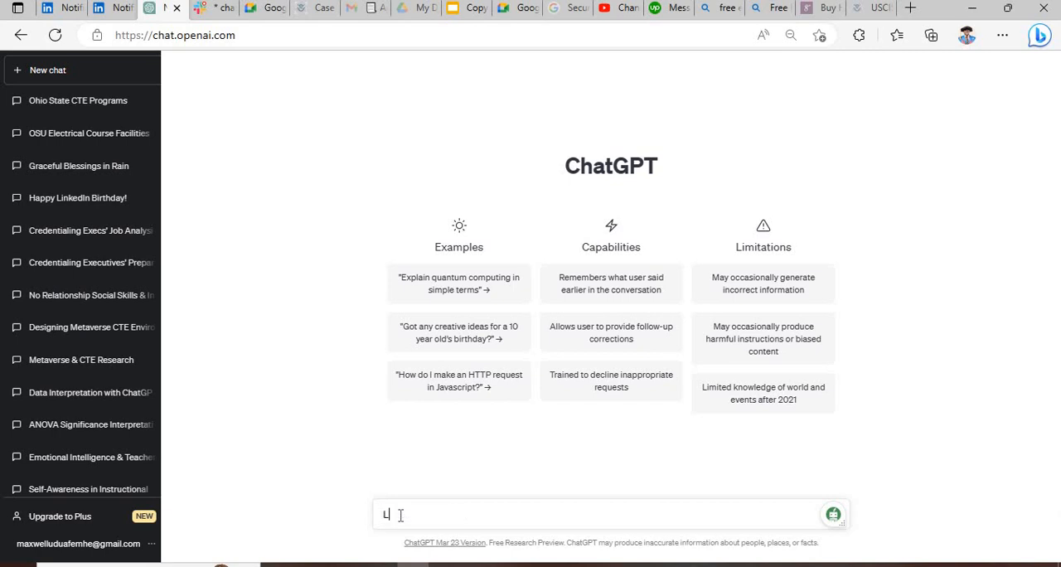
pyautogui.write('ike an')
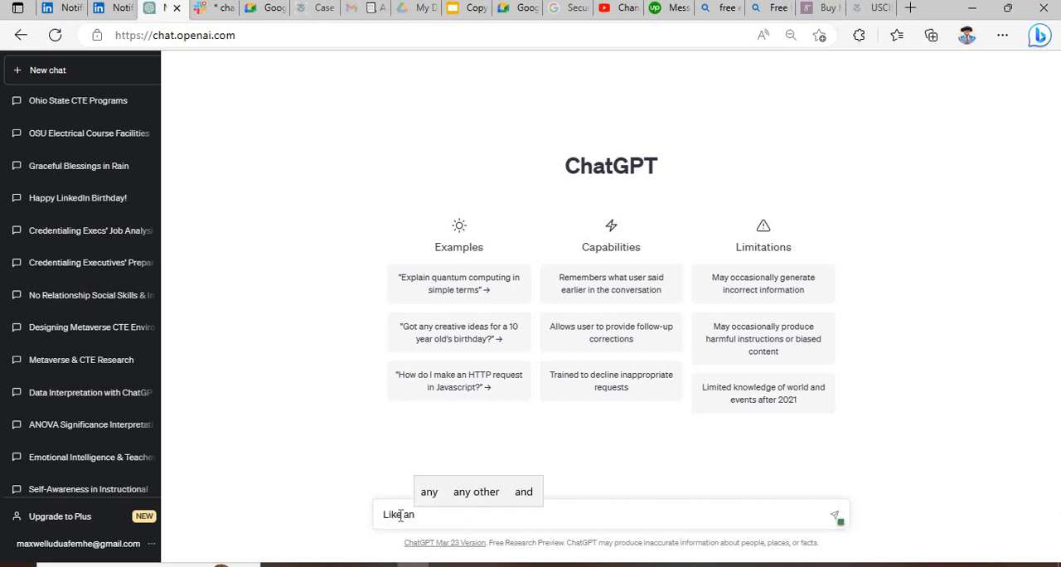
pyautogui.write('expert')
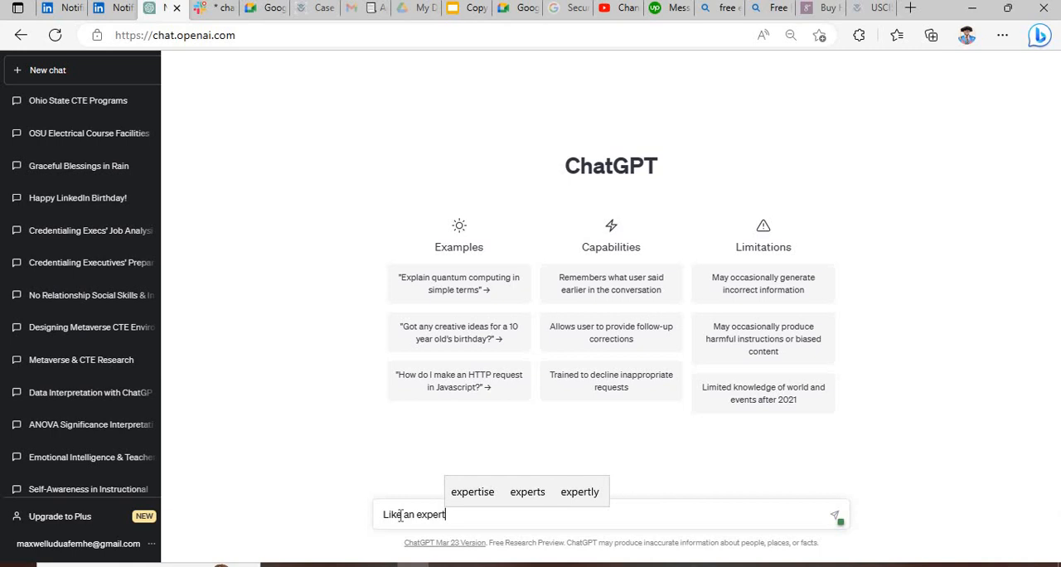
pyautogui.write('research')
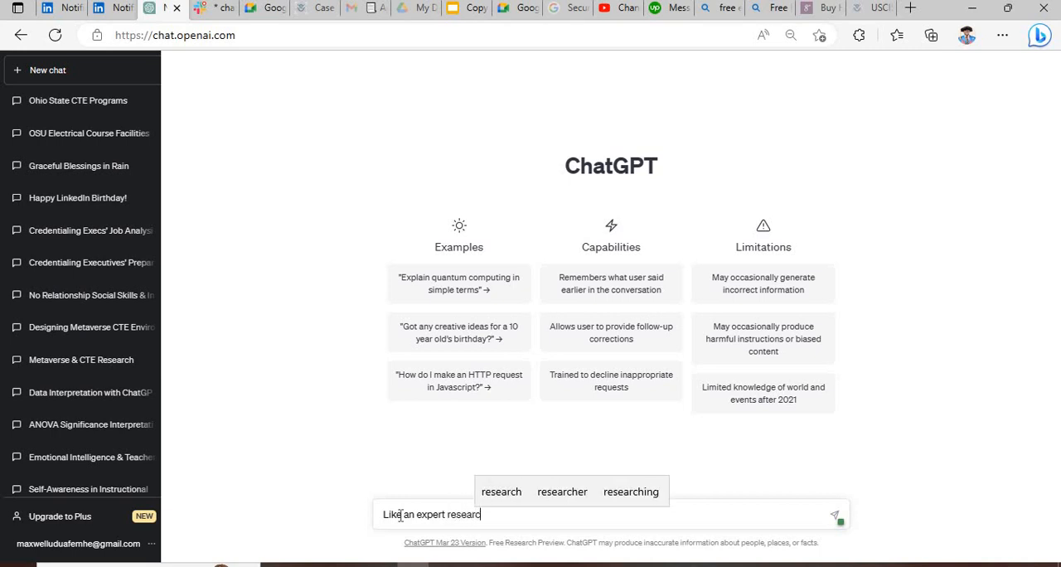
pyautogui.write('analyst,')
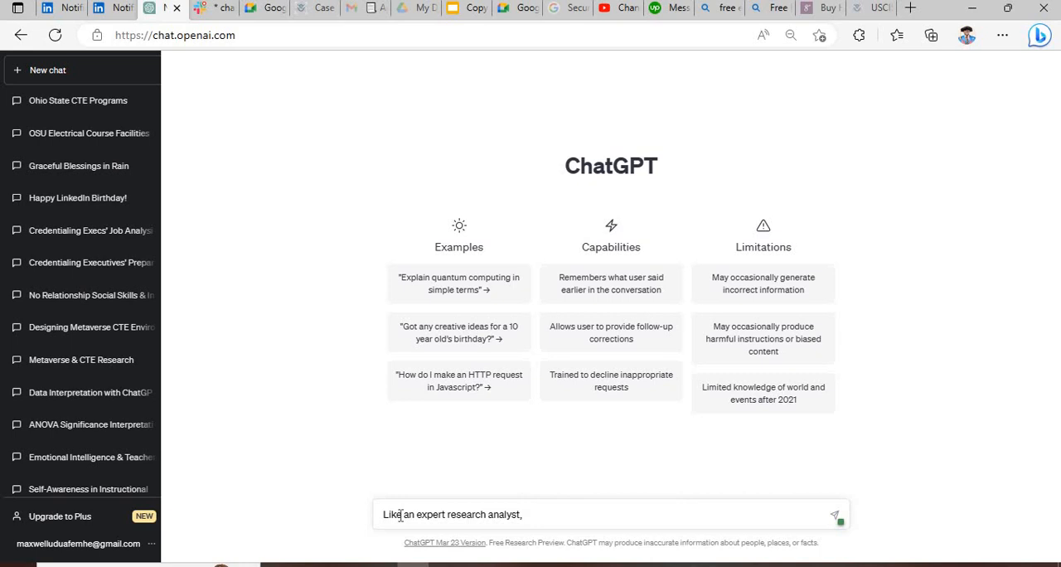
pyautogui.write('write')
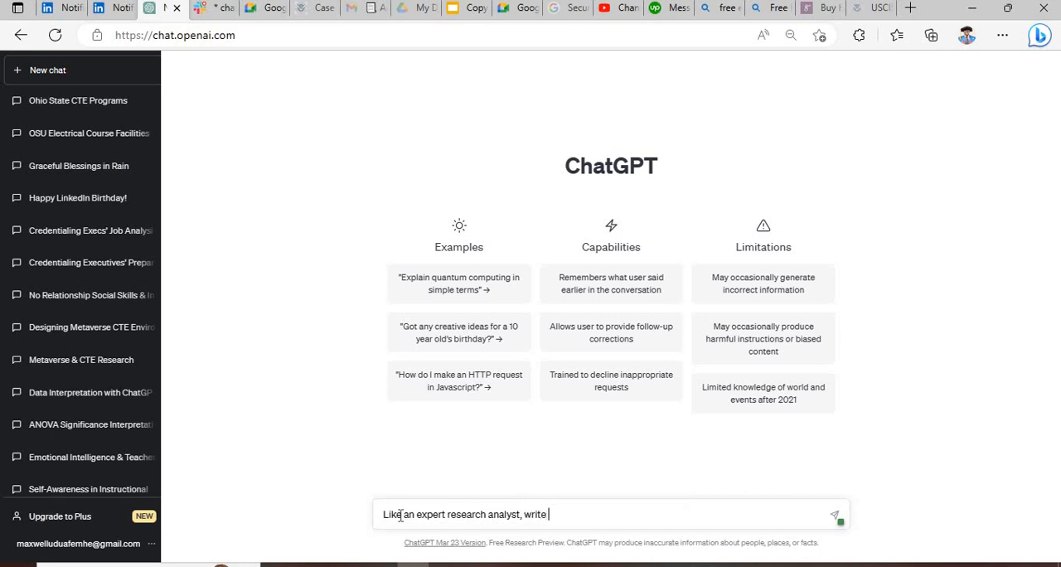
pyautogui.write('the interpreta')
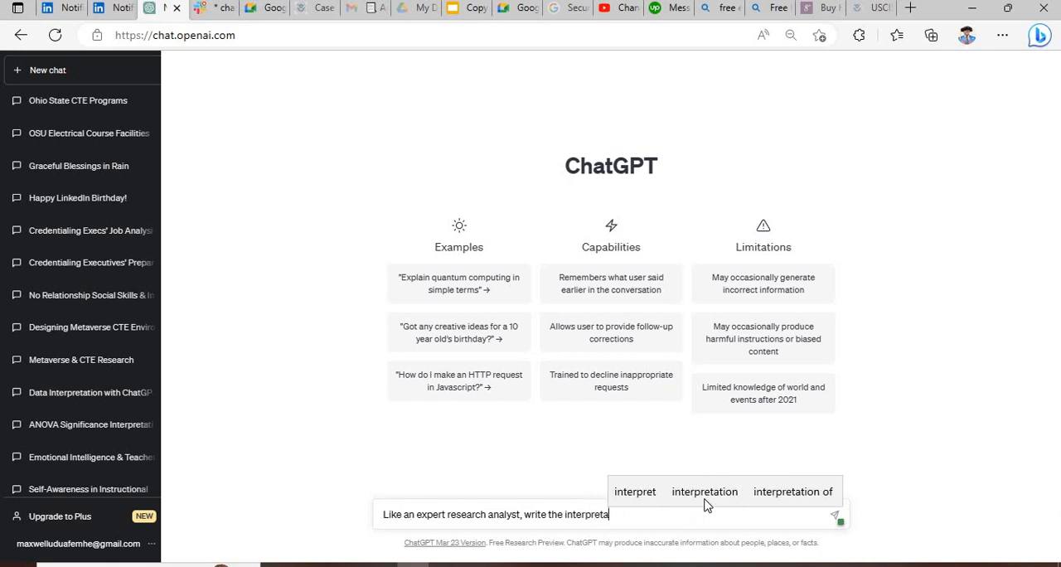
pyautogui.write('interpretation')
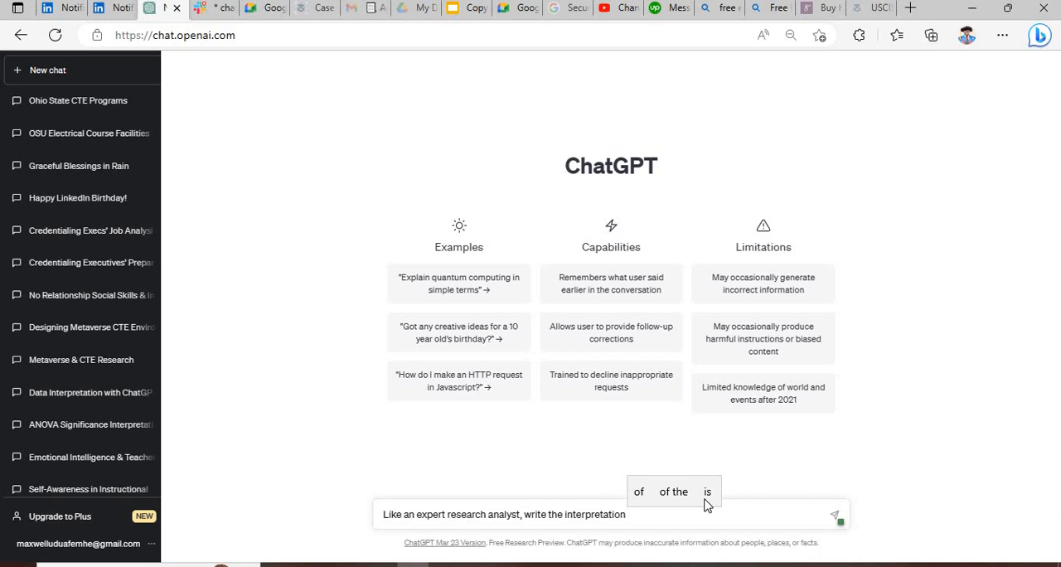
pyautogui.write('for these')
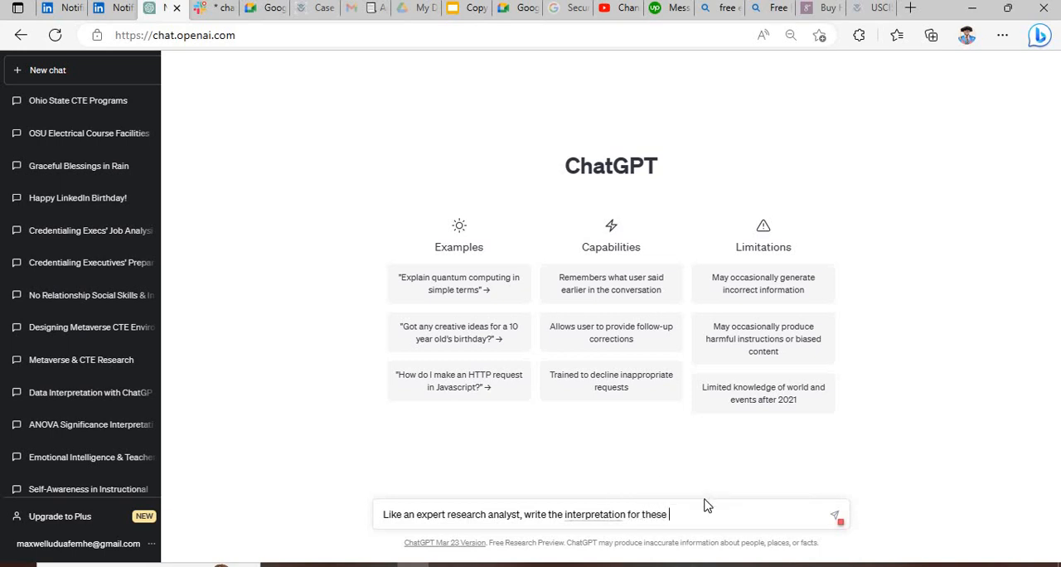
pyautogui.write('result')
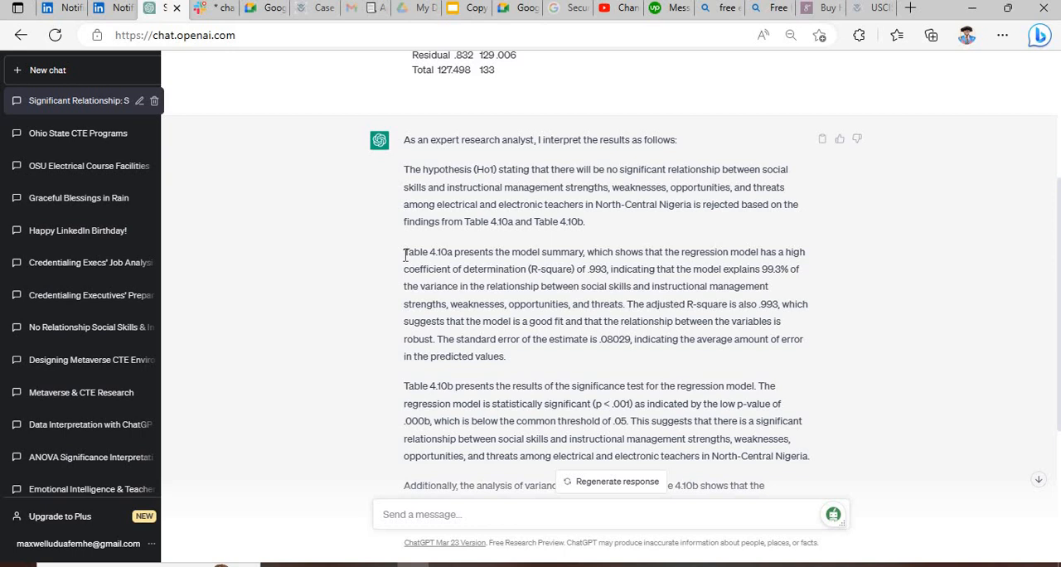
# Select and copy ChatGPT's Table 4.10a interpretation paragraph.
pyautogui.moveTo(404, 252); pyautogui.dragTo(485, 285)
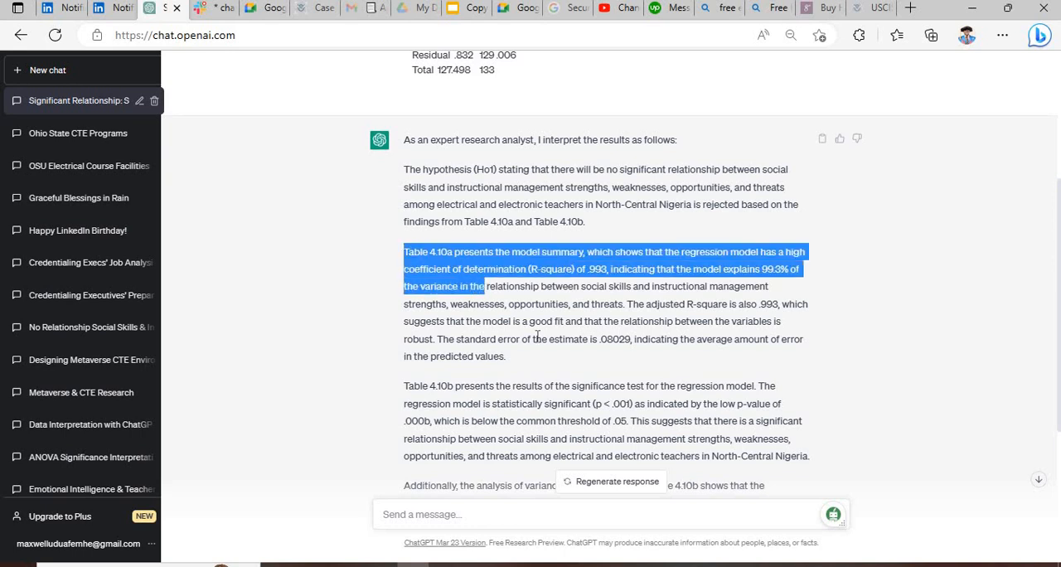
pyautogui.moveTo(477, 285); pyautogui.dragTo(506, 356)
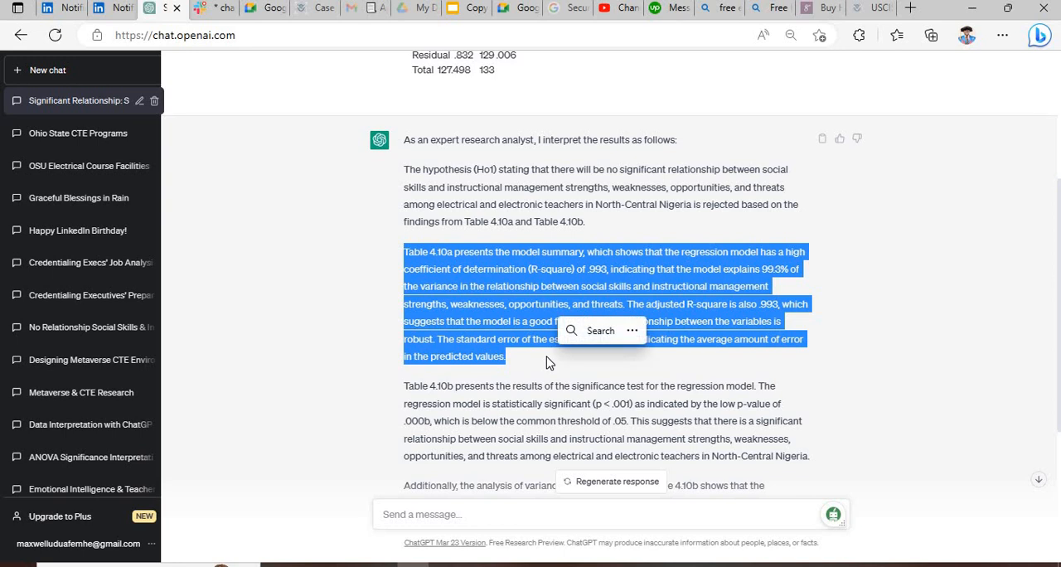
pyautogui.click(546, 363)
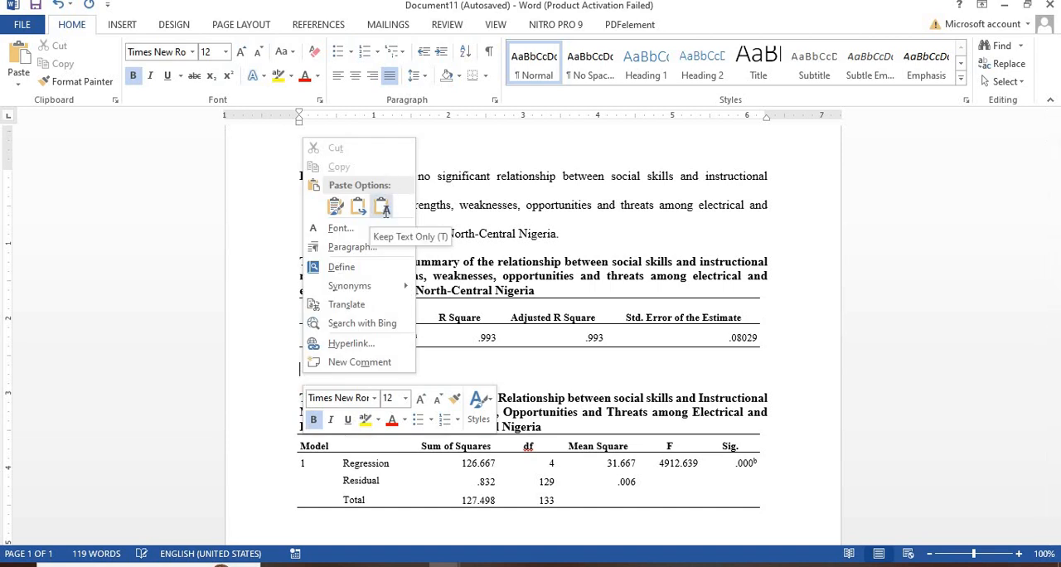
# Paste the interpretation below Table 4.10a as text only and set 2.0 line spacing.
pyautogui.click(382, 206)
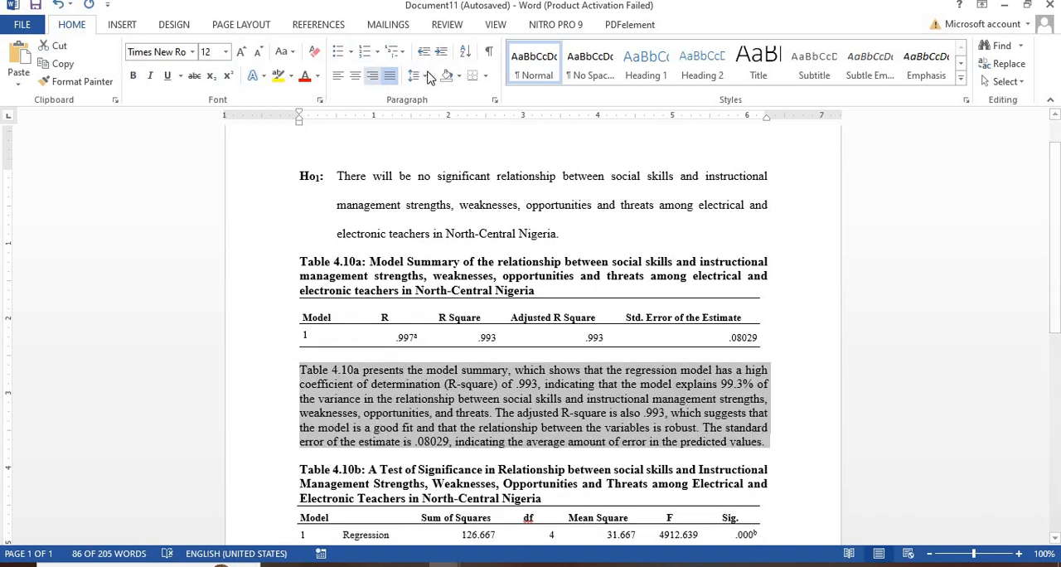
pyautogui.click(416, 76)
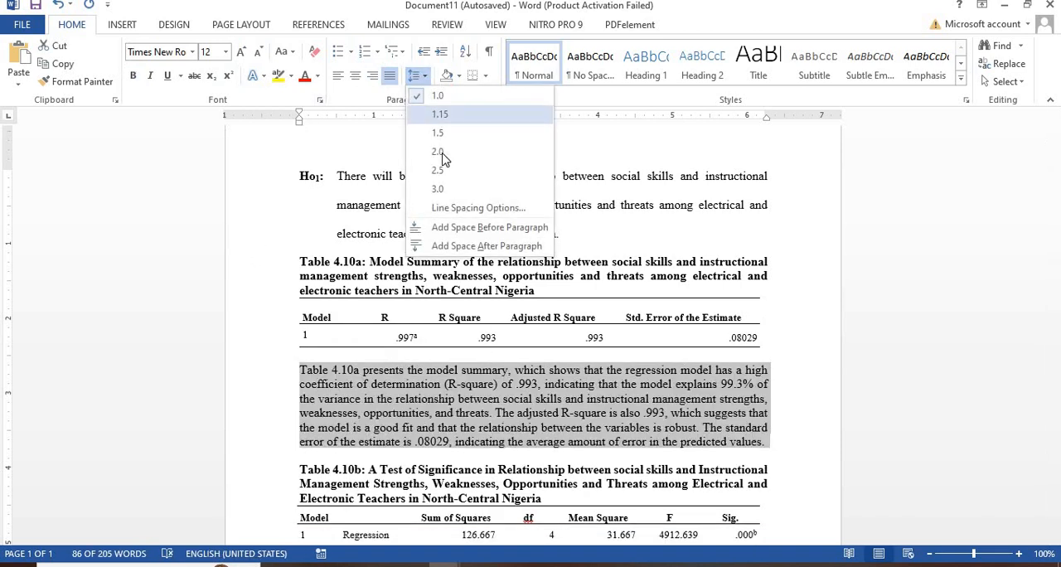
pyautogui.click(436, 151)
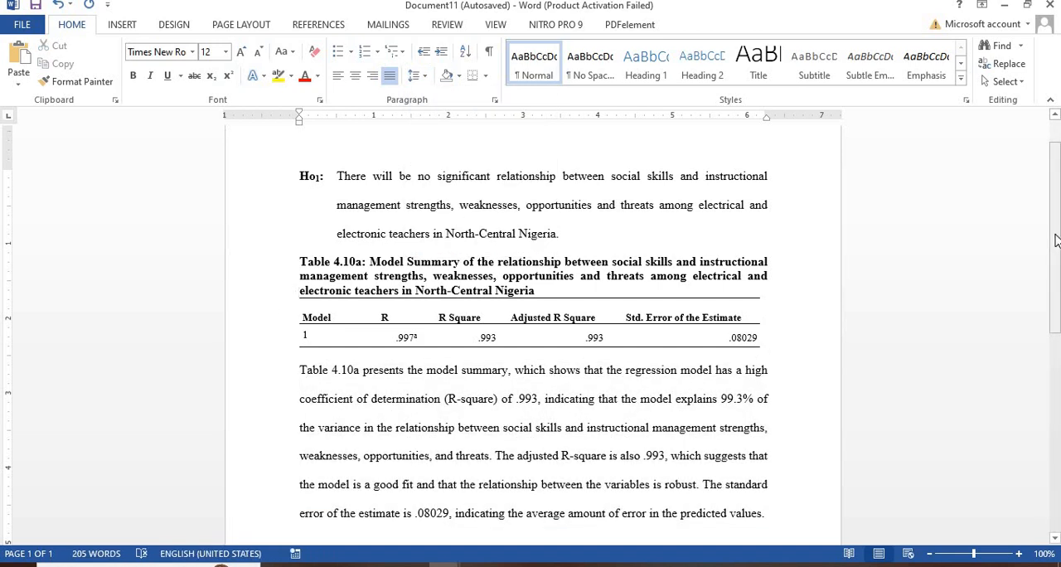
pyautogui.scroll(-3)
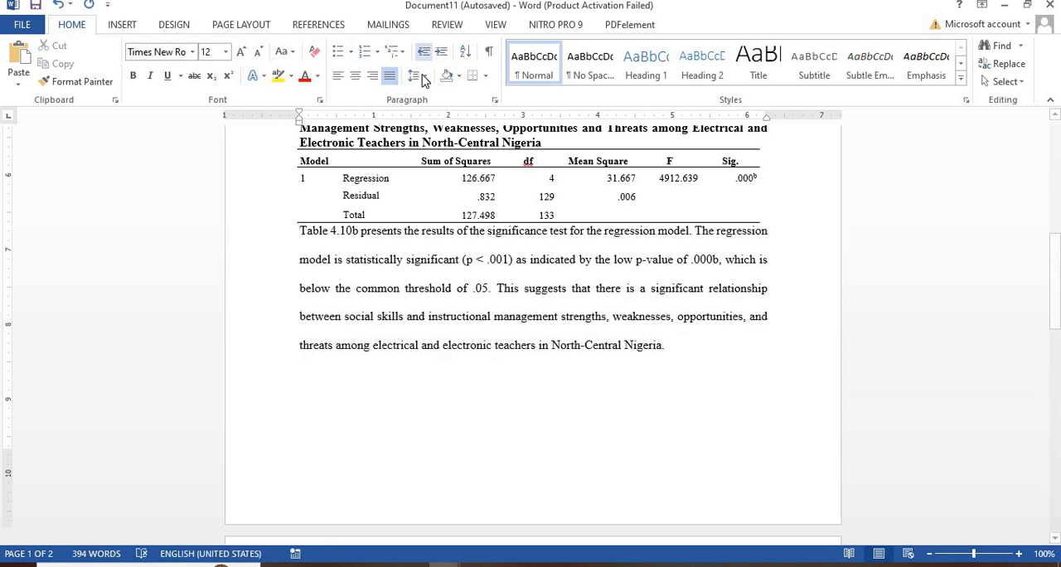
pyautogui.click(414, 76)
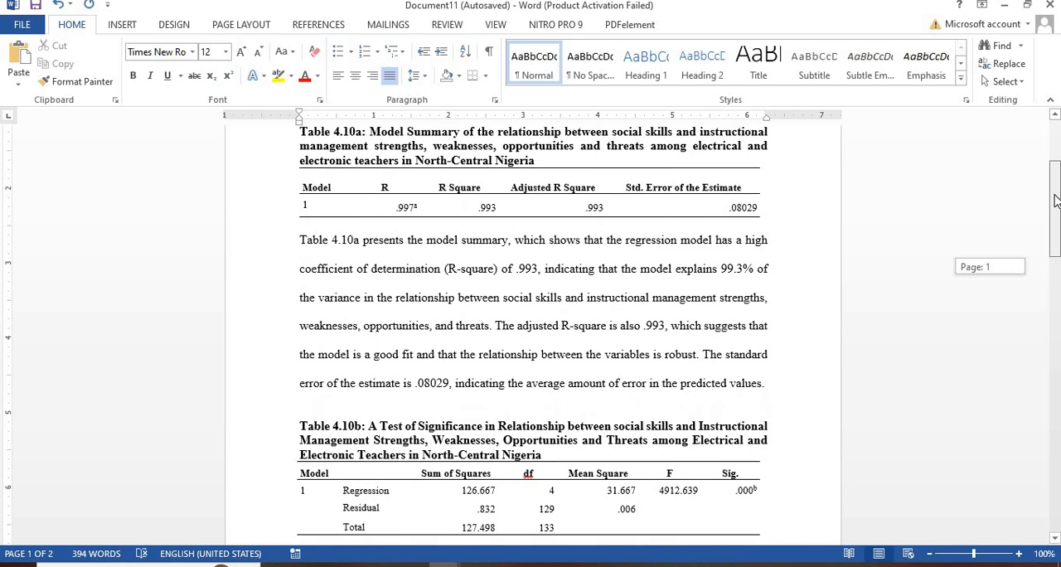
pyautogui.scroll(-3)
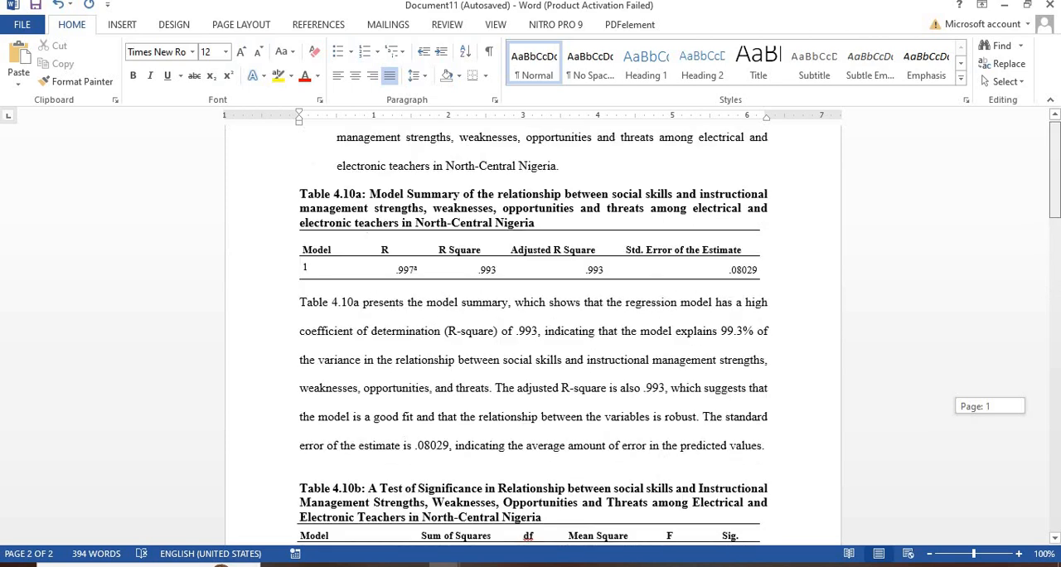
pyautogui.scroll(-3)
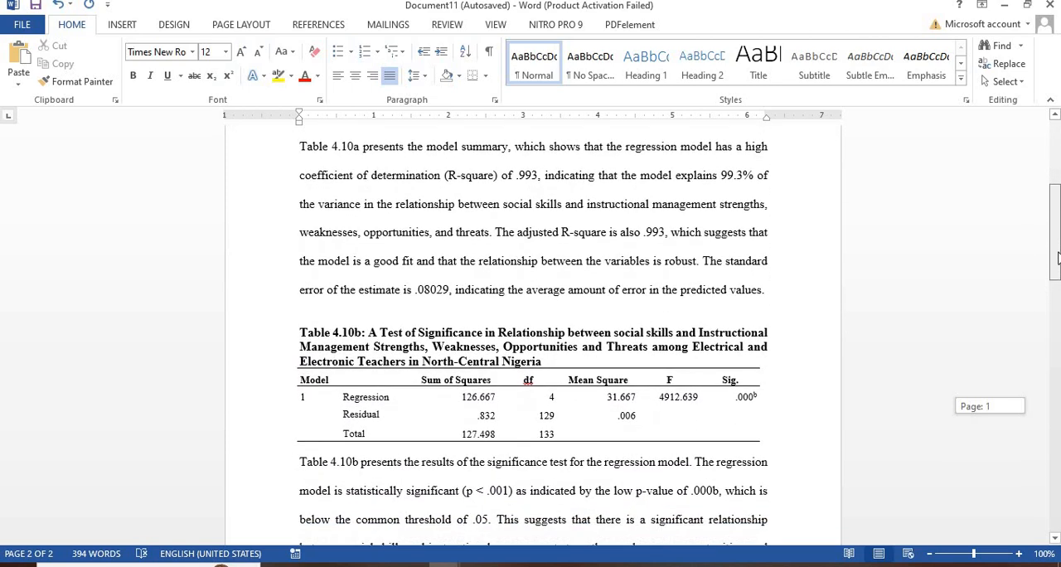
pyautogui.scroll(-3)
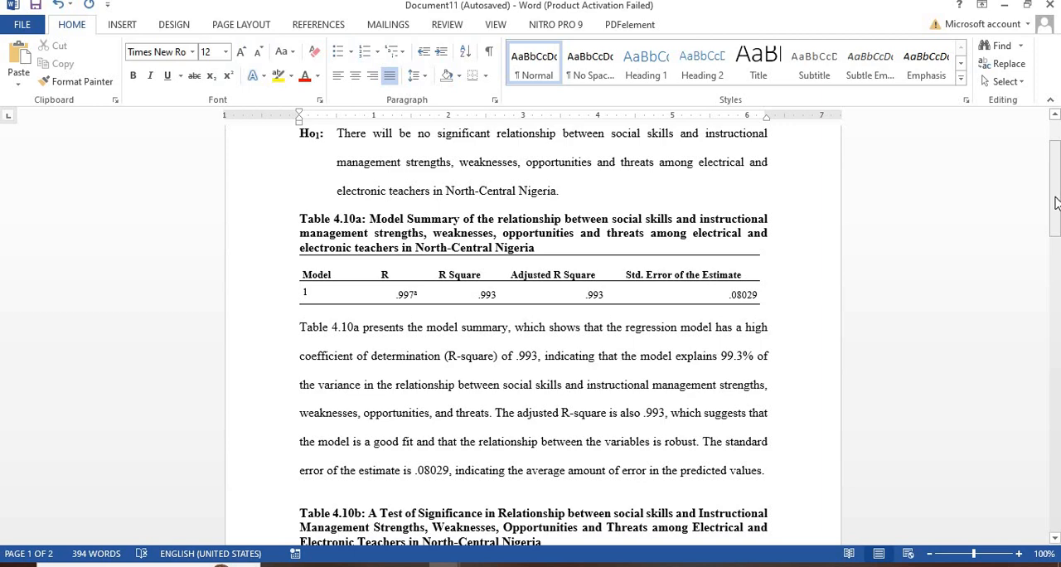
pyautogui.scroll(-3)
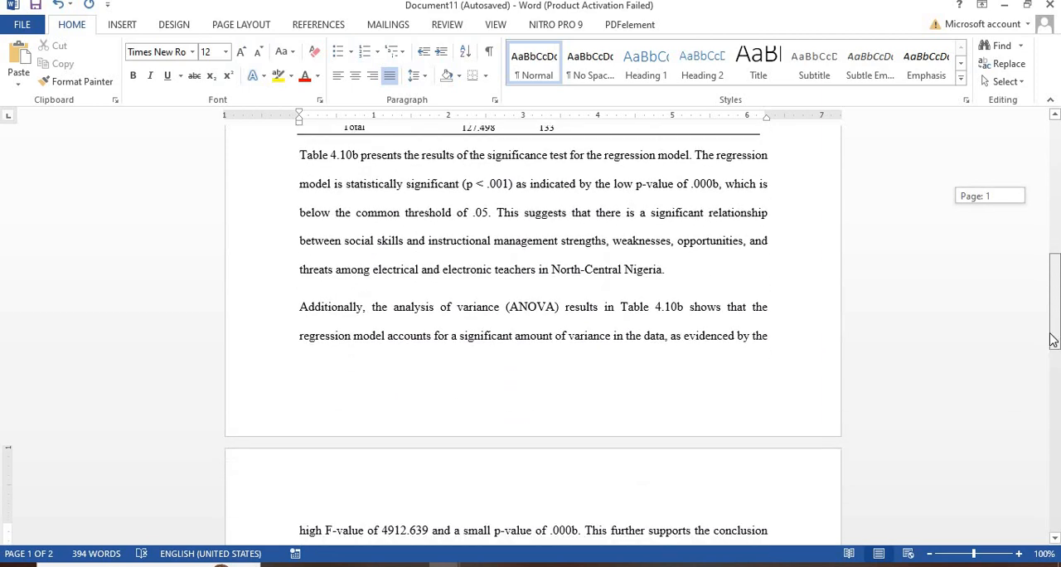
pyautogui.scroll(-3)
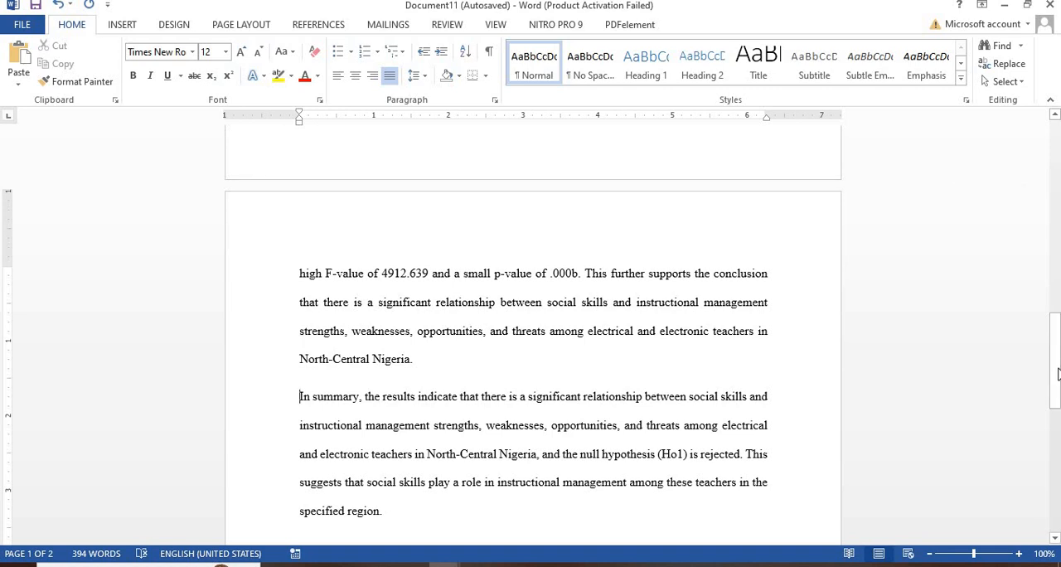
pyautogui.scroll(-3)
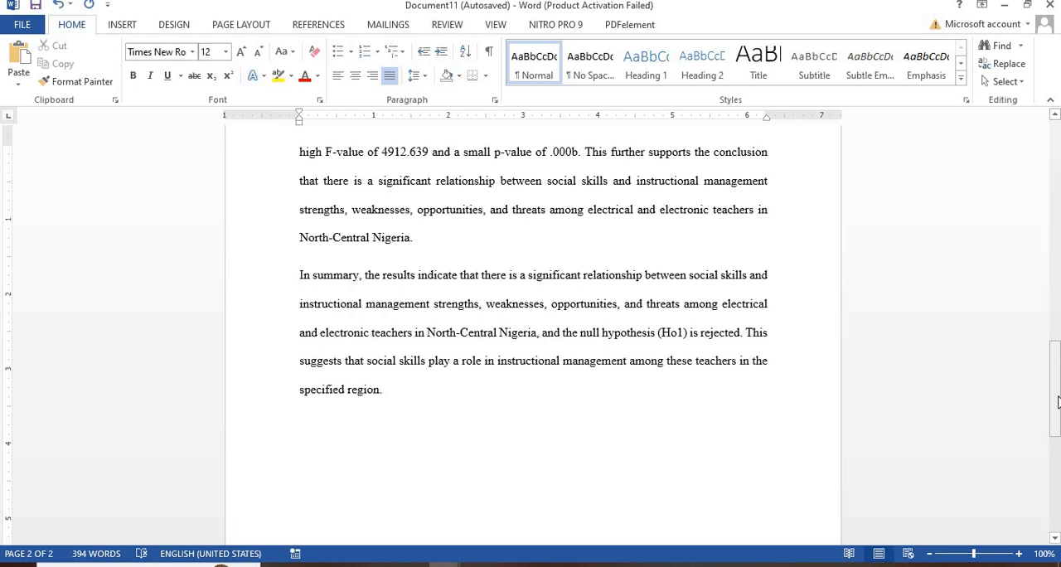
pyautogui.click(300, 274)
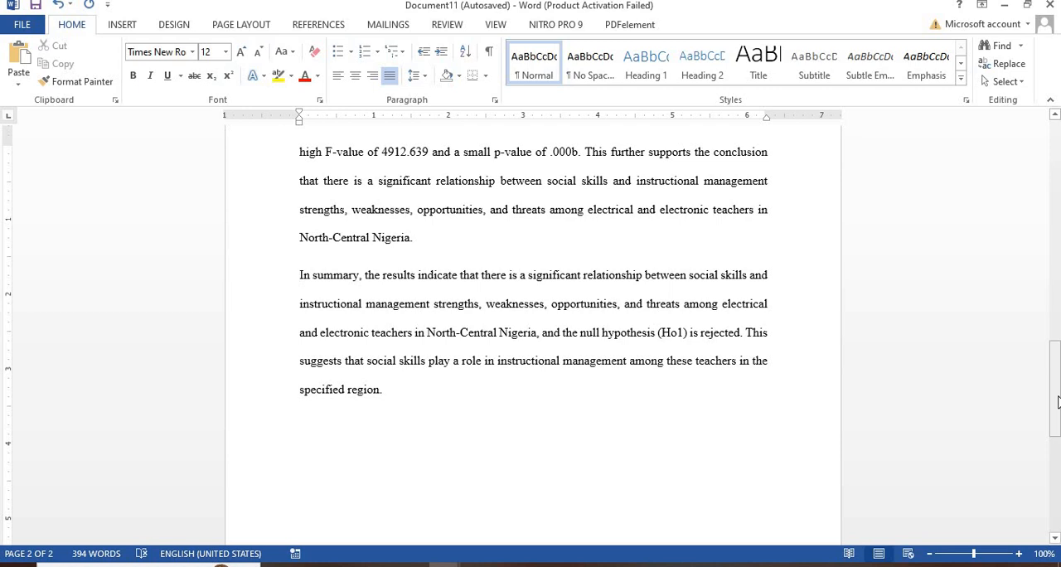
pyautogui.click(300, 274)
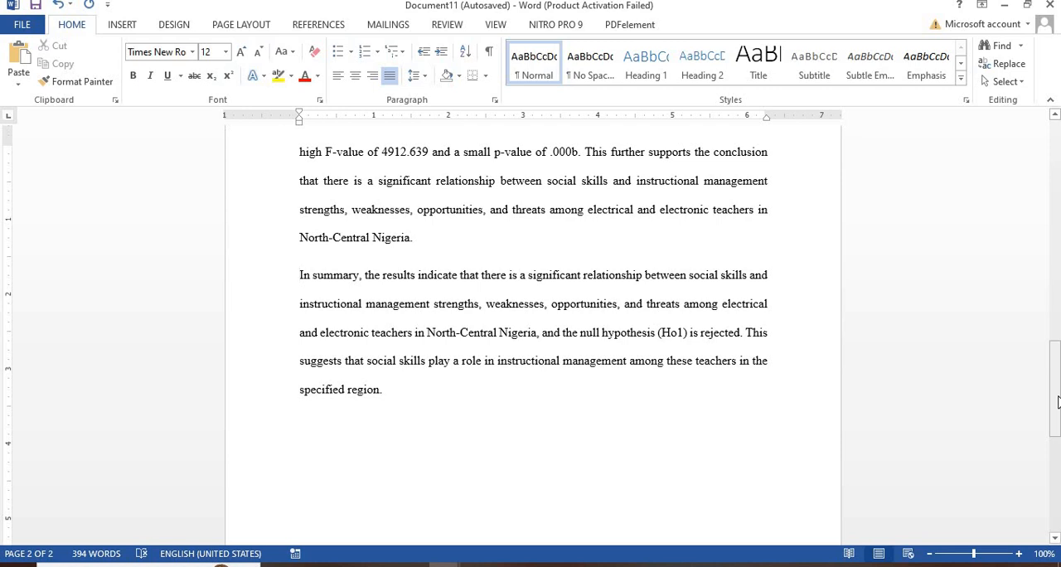
pyautogui.click(300, 274)
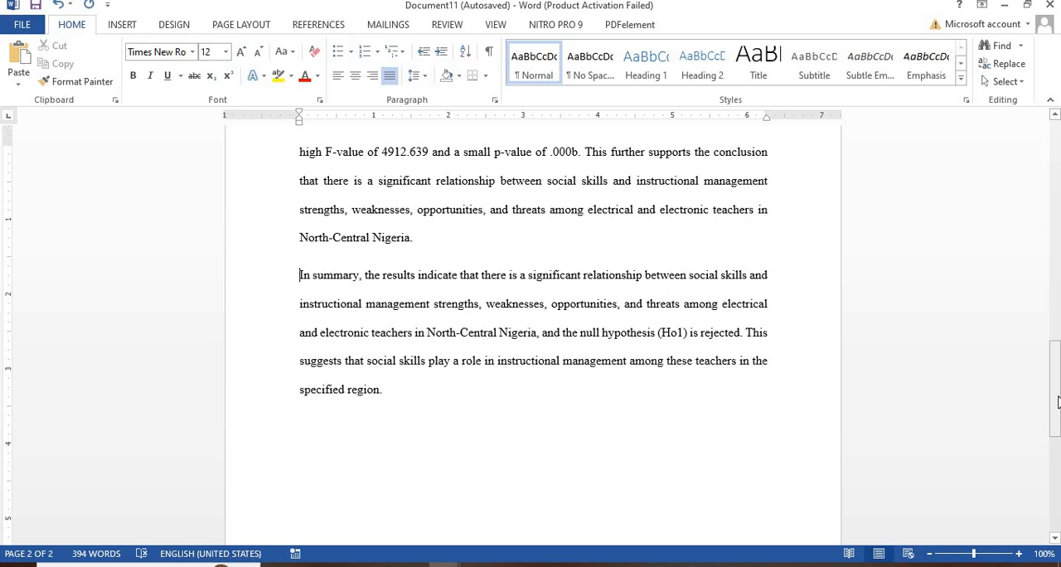